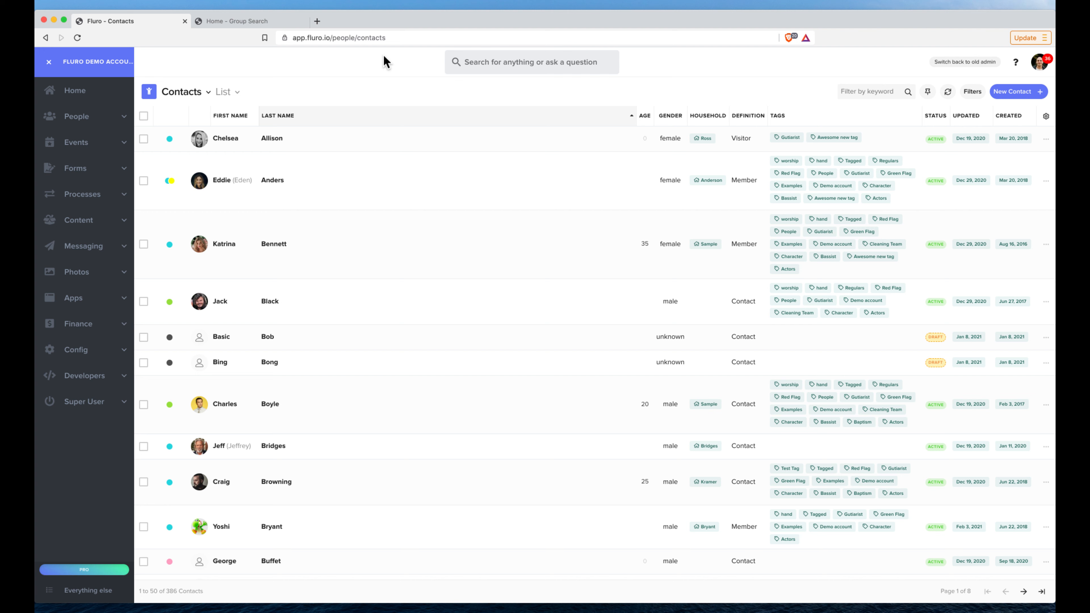
mouse_move(383, 65)
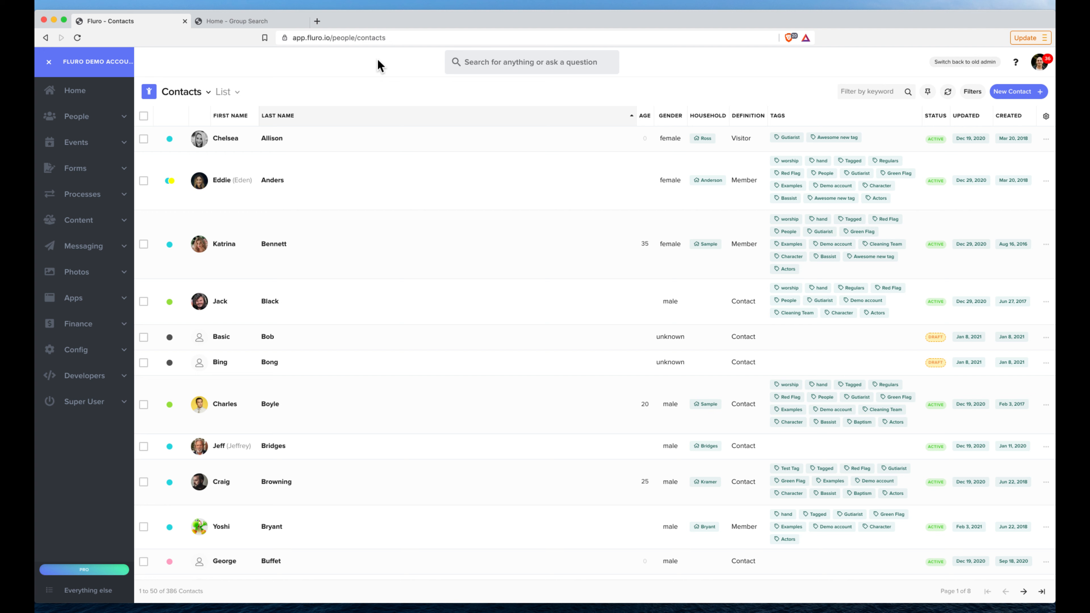
mouse_move(103, 118)
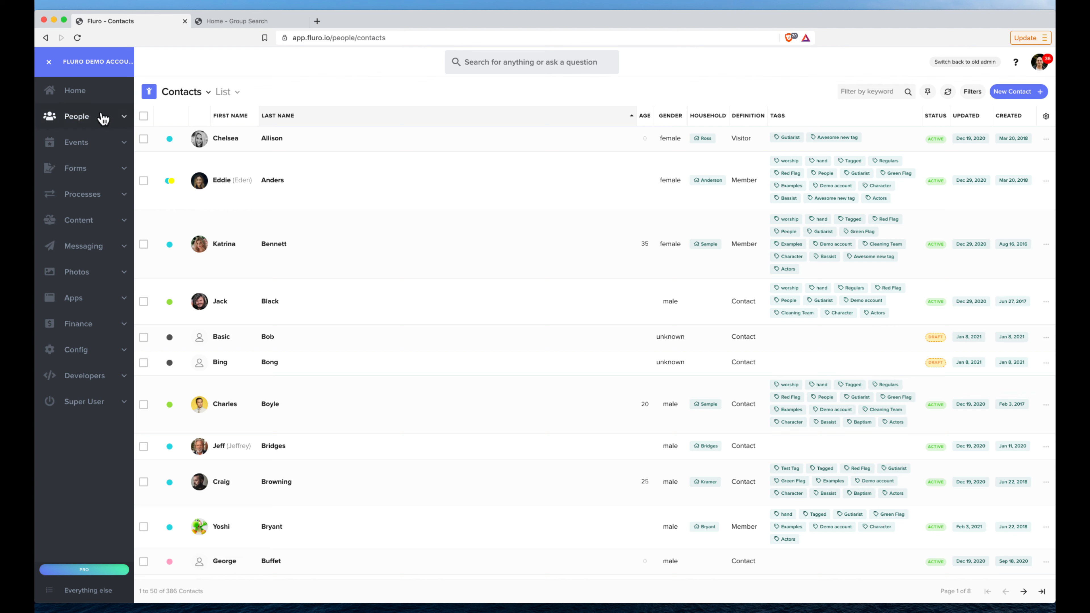
Step: Select the first four contacts in the People list for a bulk action
left_click(76, 116)
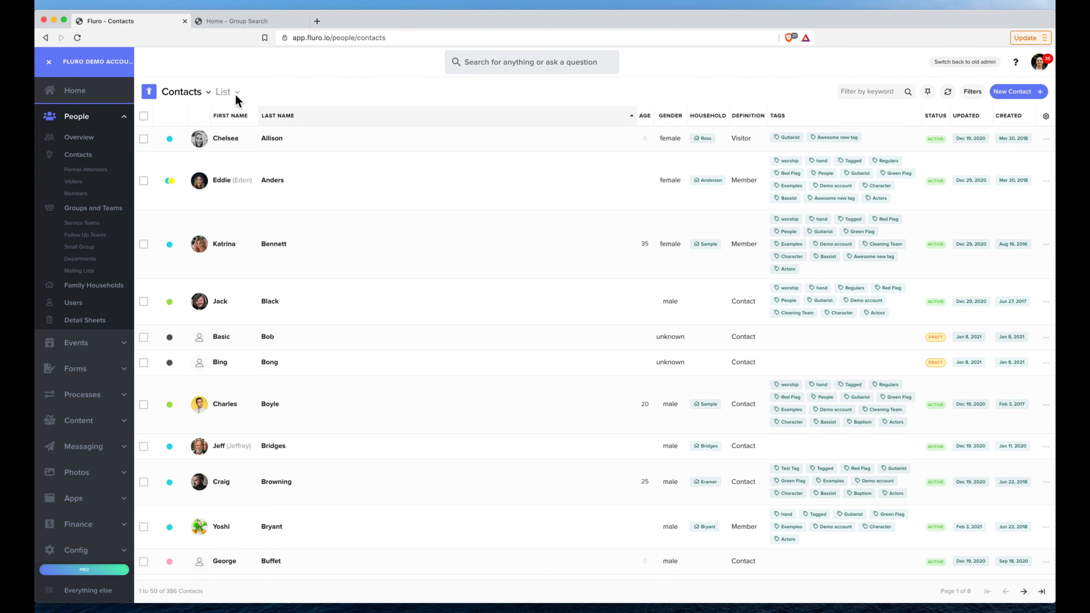
left_click(144, 139)
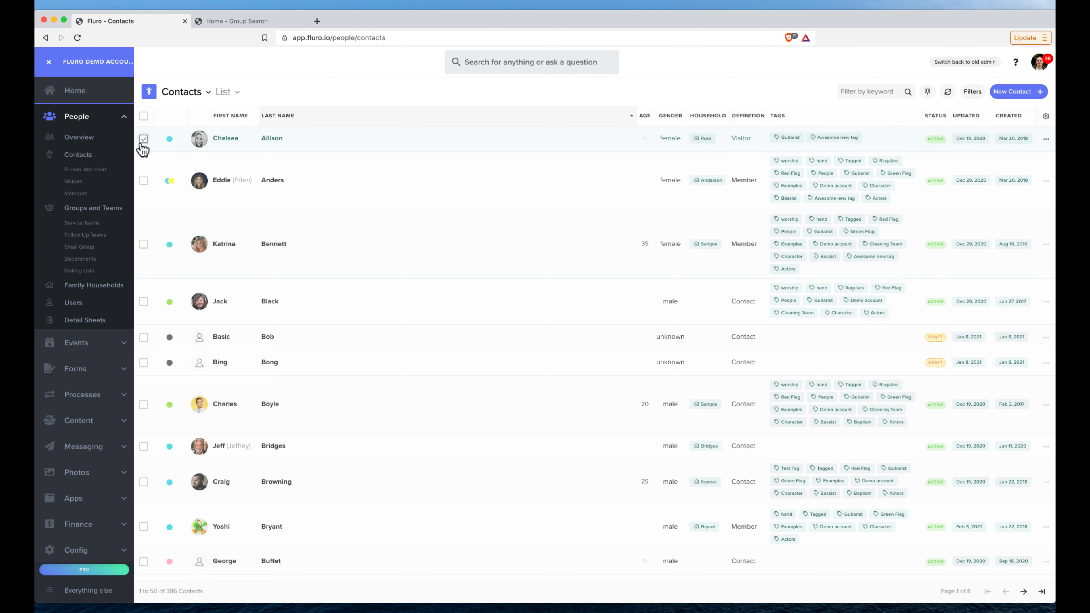
left_click(144, 181)
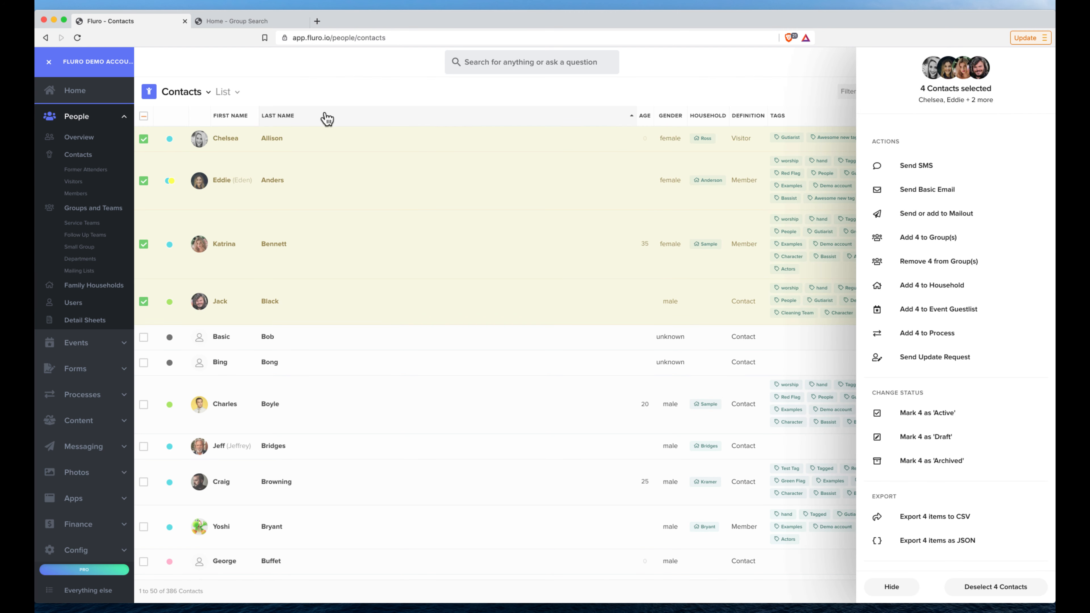
mouse_move(446, 135)
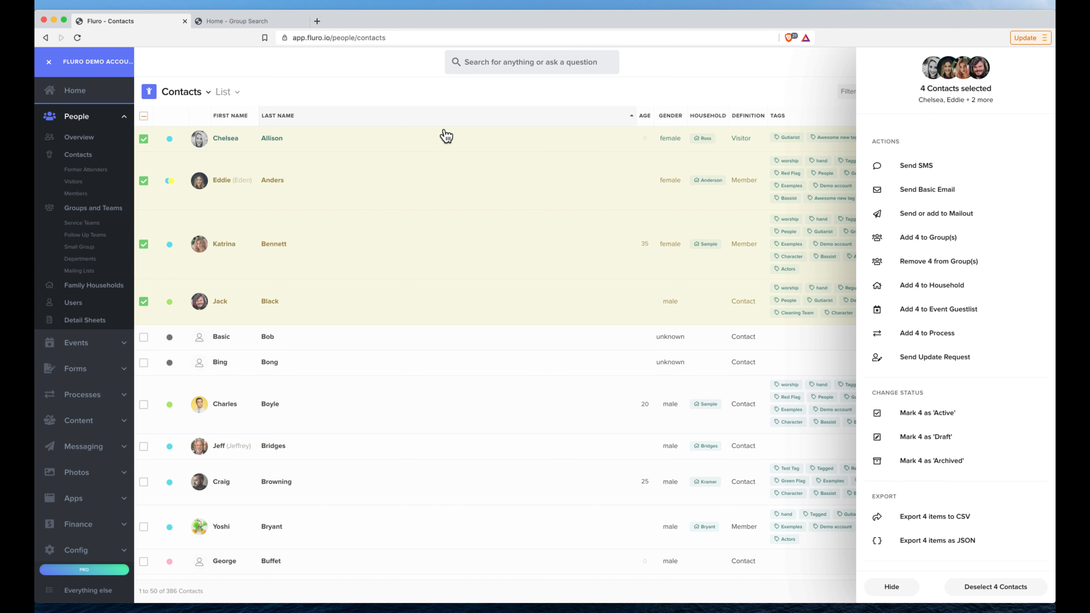
mouse_move(497, 295)
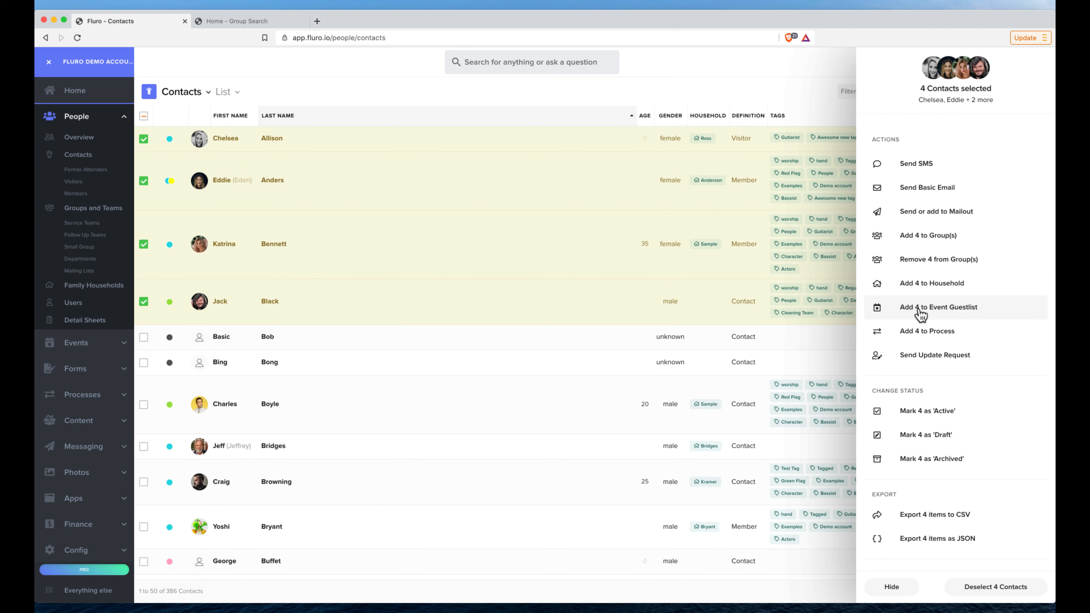
Step: Choose Kids Check-in Demo 21 and 22 Feb and Testing marking attendance 25 Feb for the four contacts
left_click(938, 307)
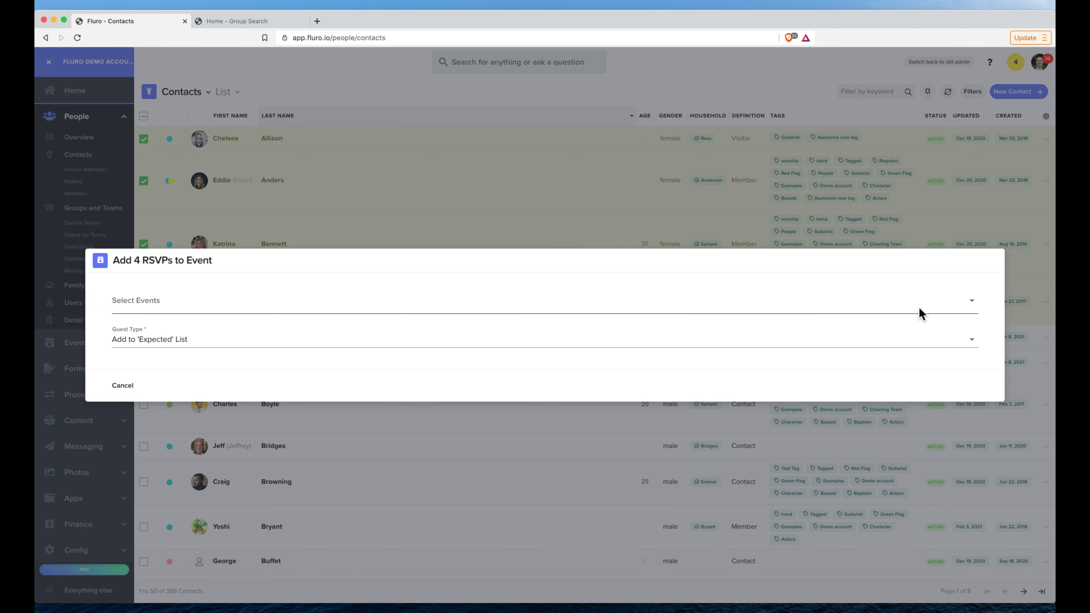
left_click(542, 301)
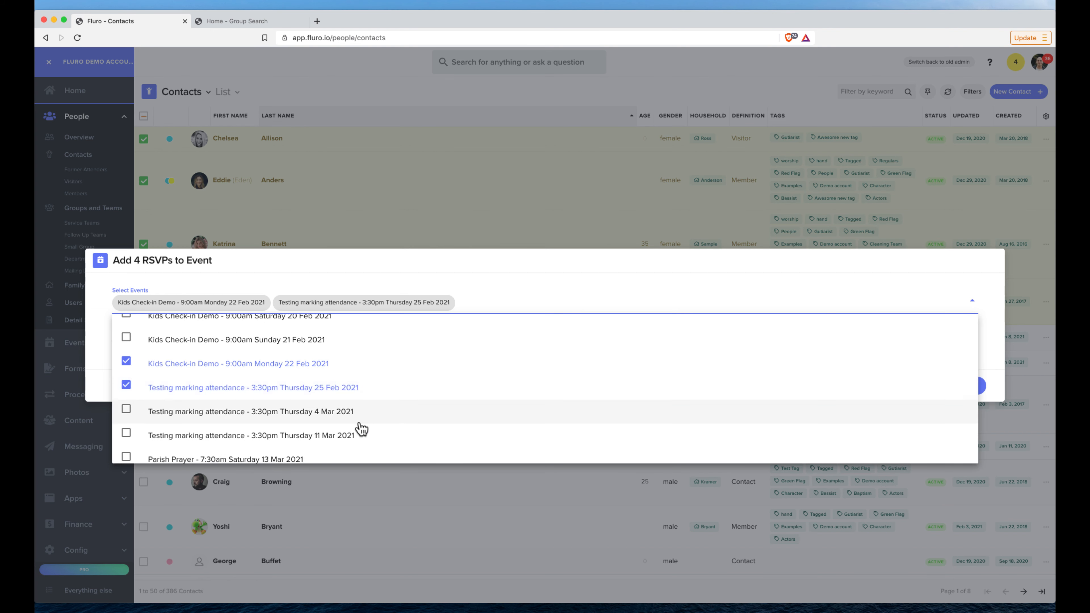
left_click(126, 340)
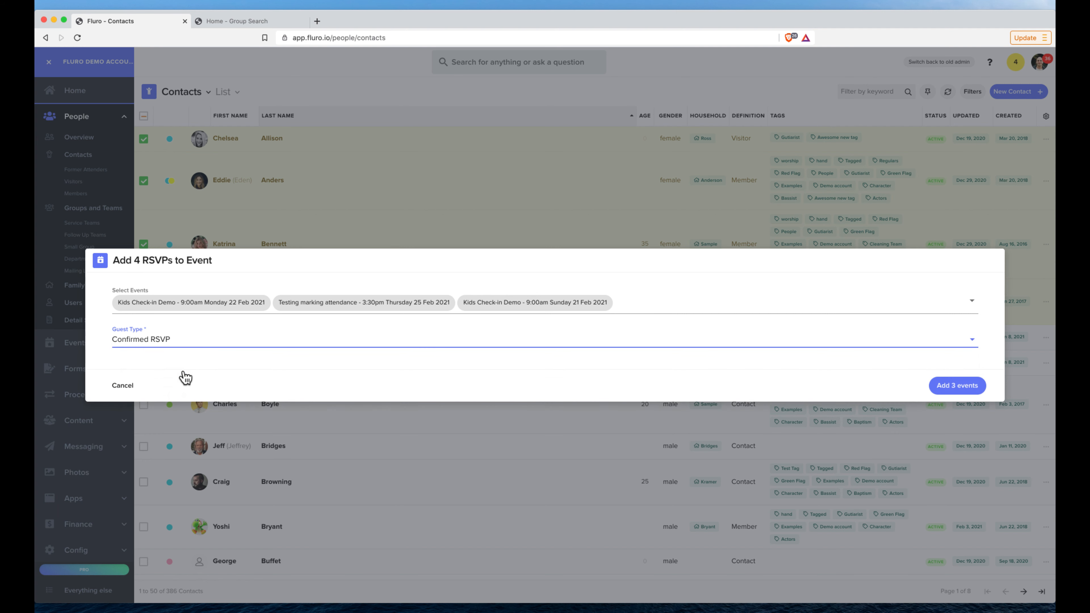
Step: Set guest type to Create Tickets with Standard ticket type and add across all three events
left_click(542, 340)
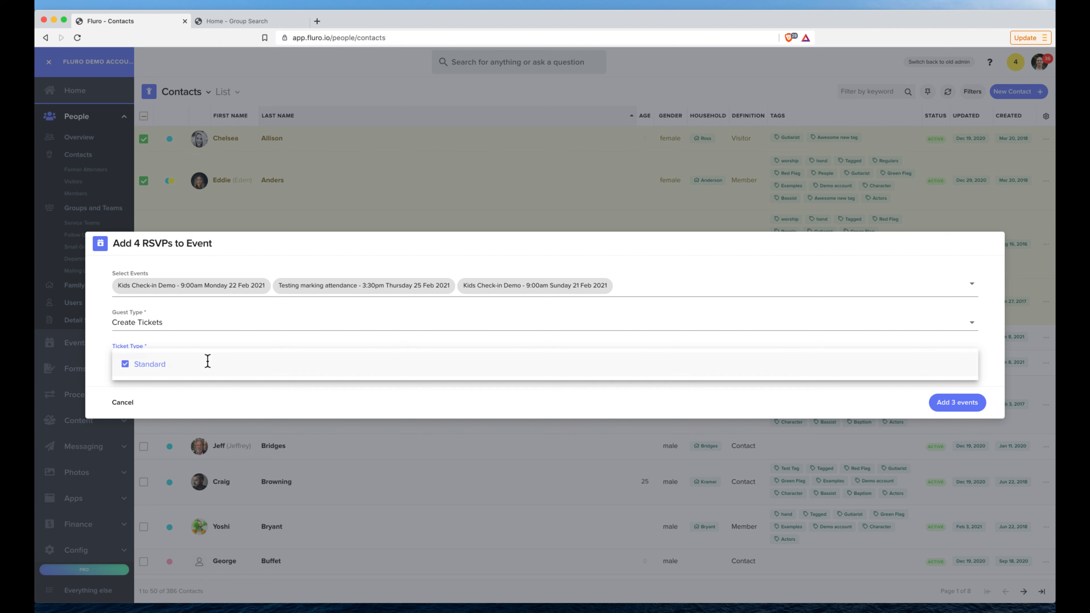
left_click(149, 364)
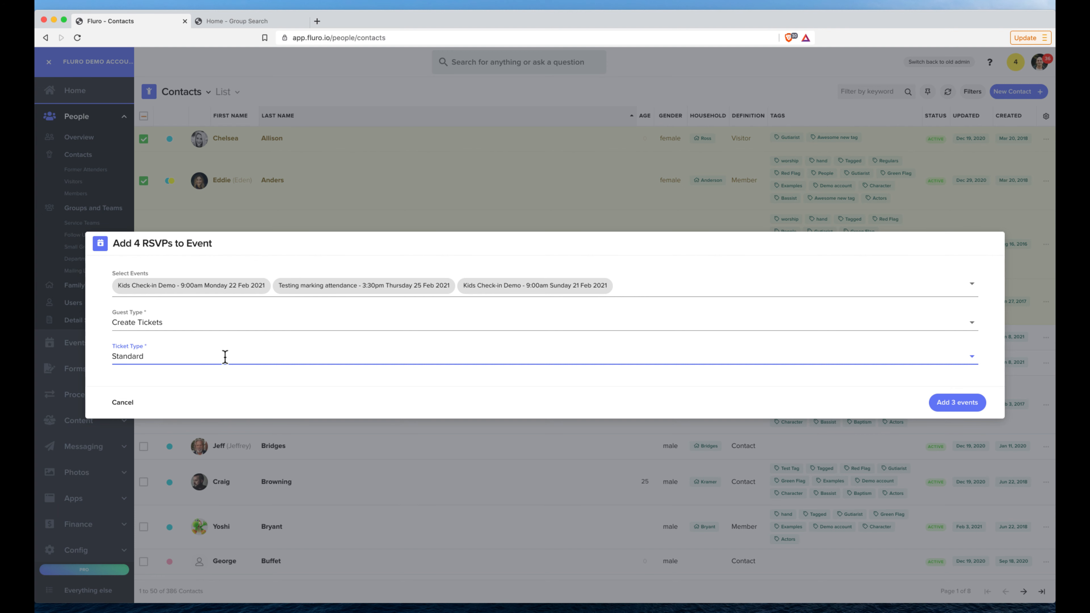
left_click(957, 402)
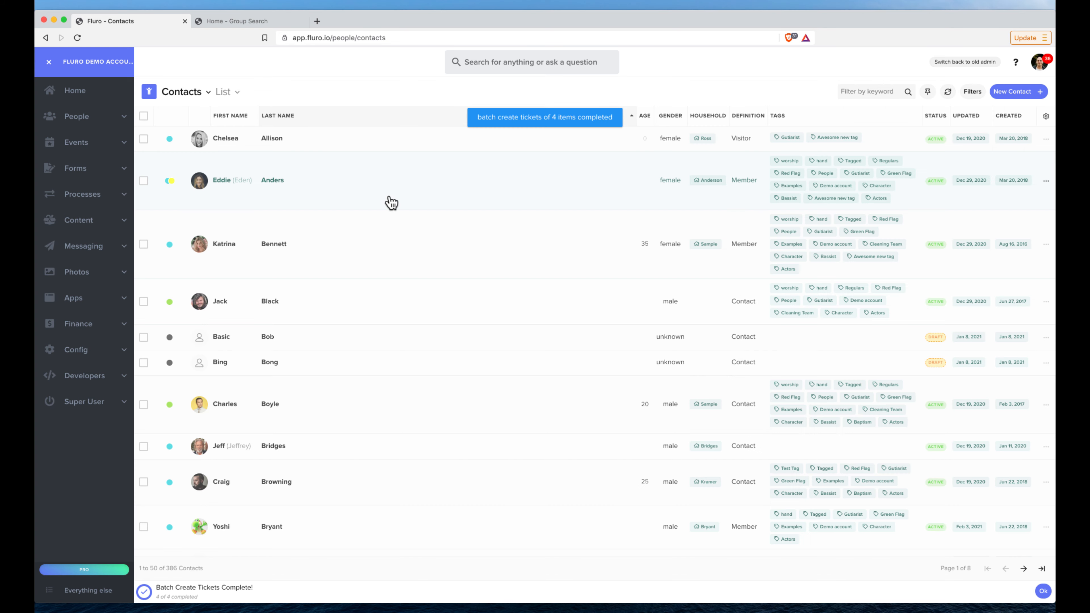
Step: Go to the All Events list showing the Kids Check-in Demo sessions
left_click(144, 181)
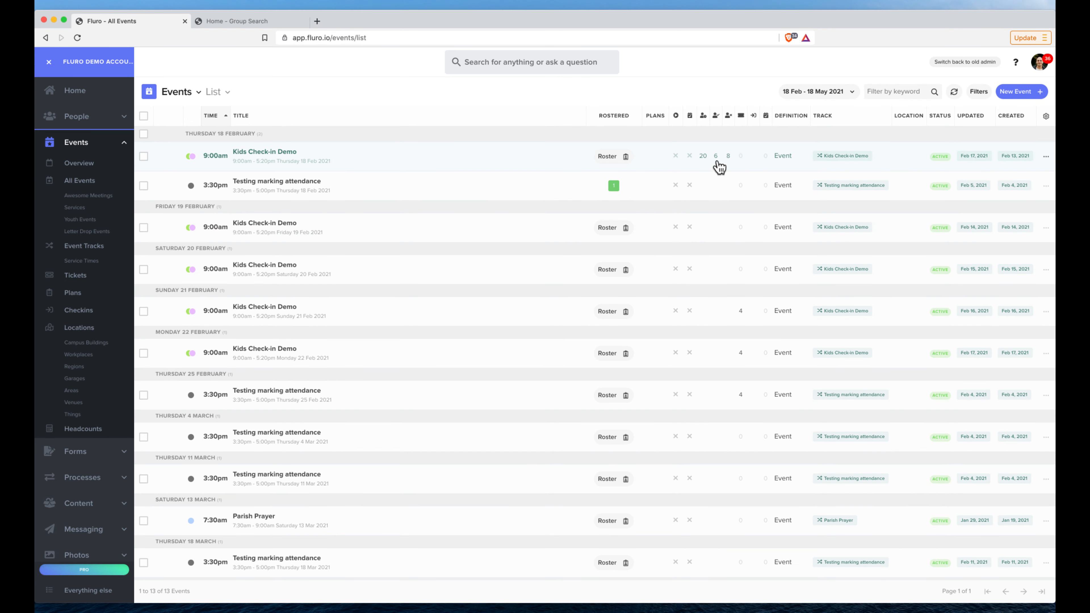
mouse_move(735, 382)
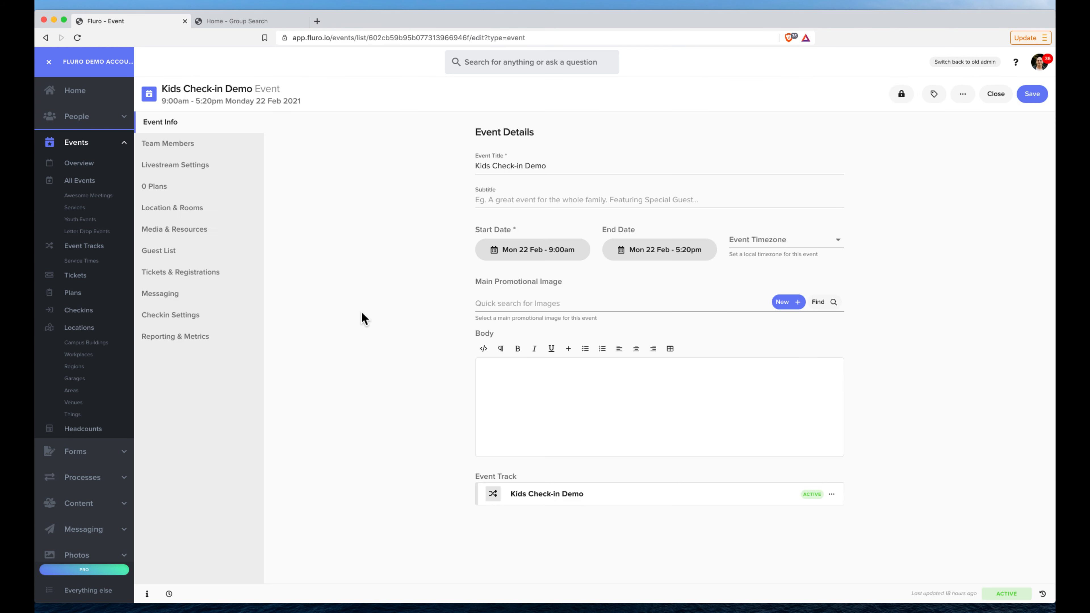
Step: Check the 22 Feb event's Ticket Holders shows the four contacts, then return to all events
left_click(159, 250)
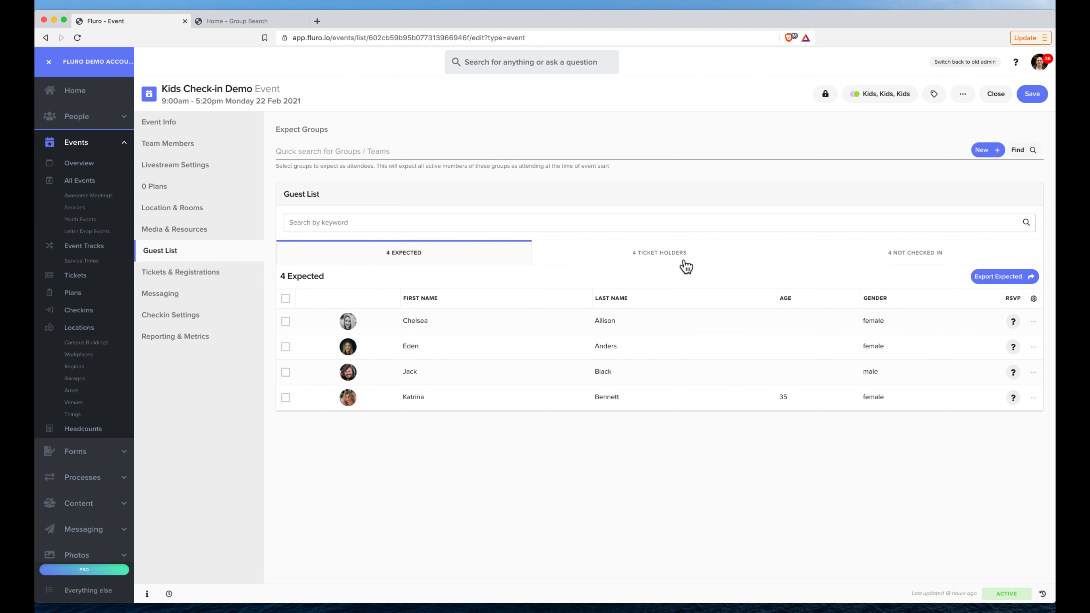
left_click(657, 252)
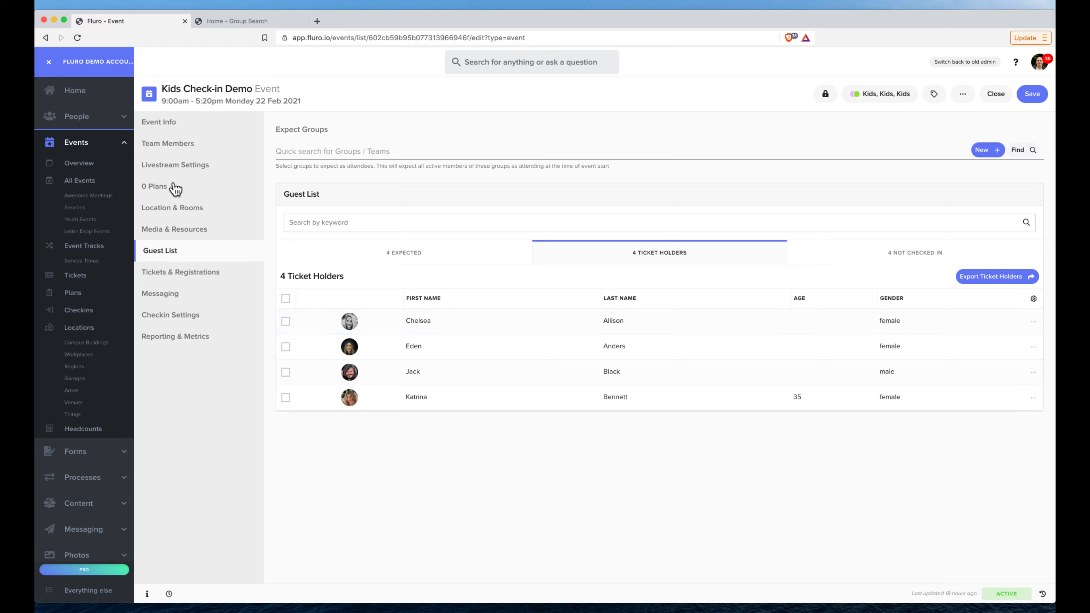
left_click(995, 94)
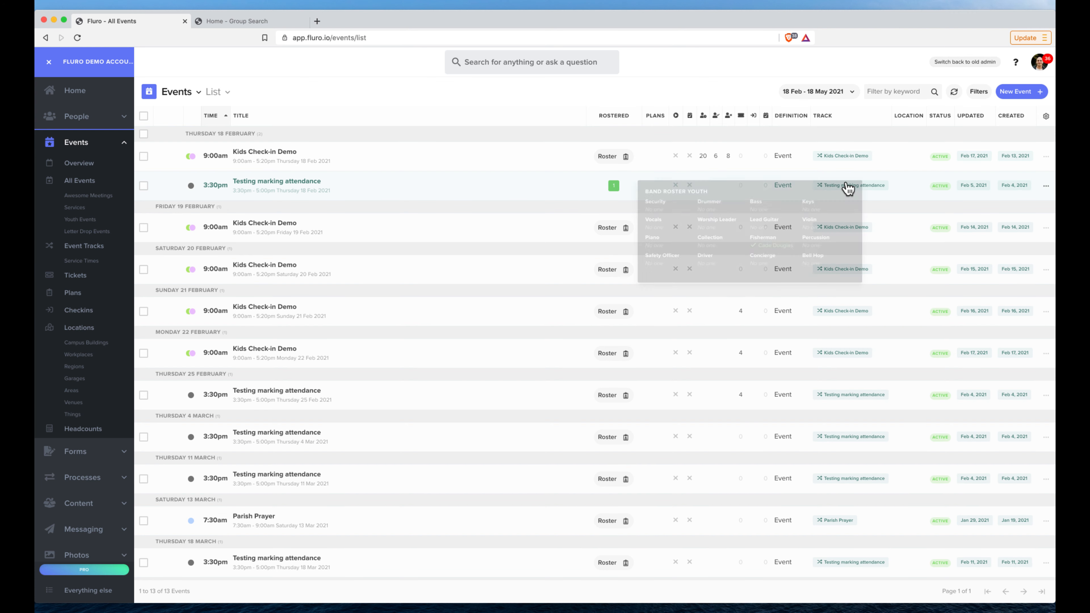
left_click(1045, 186)
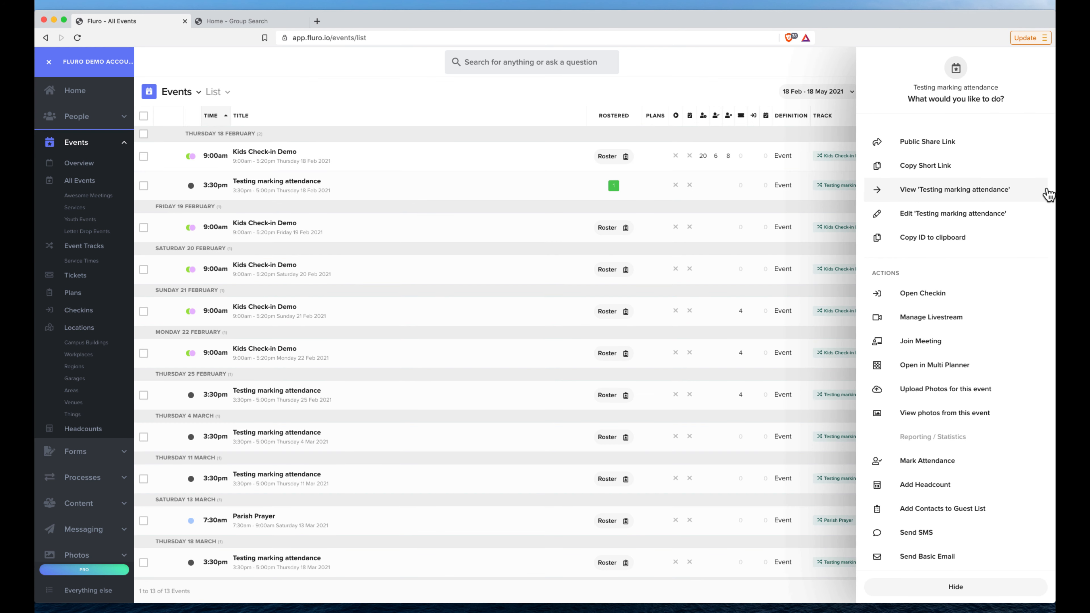
mouse_move(217, 87)
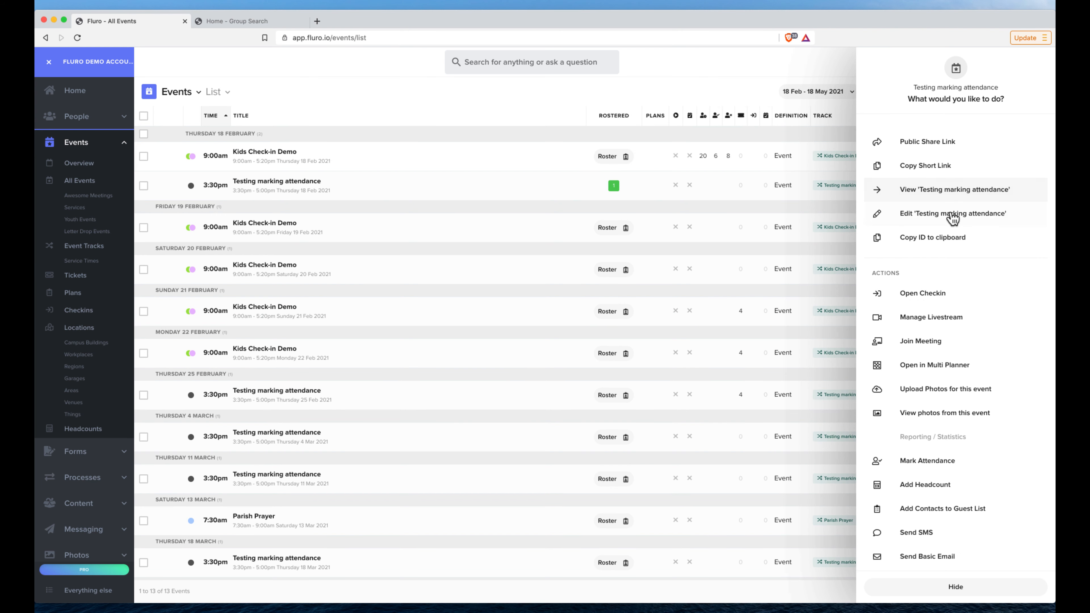
scroll("down", 3)
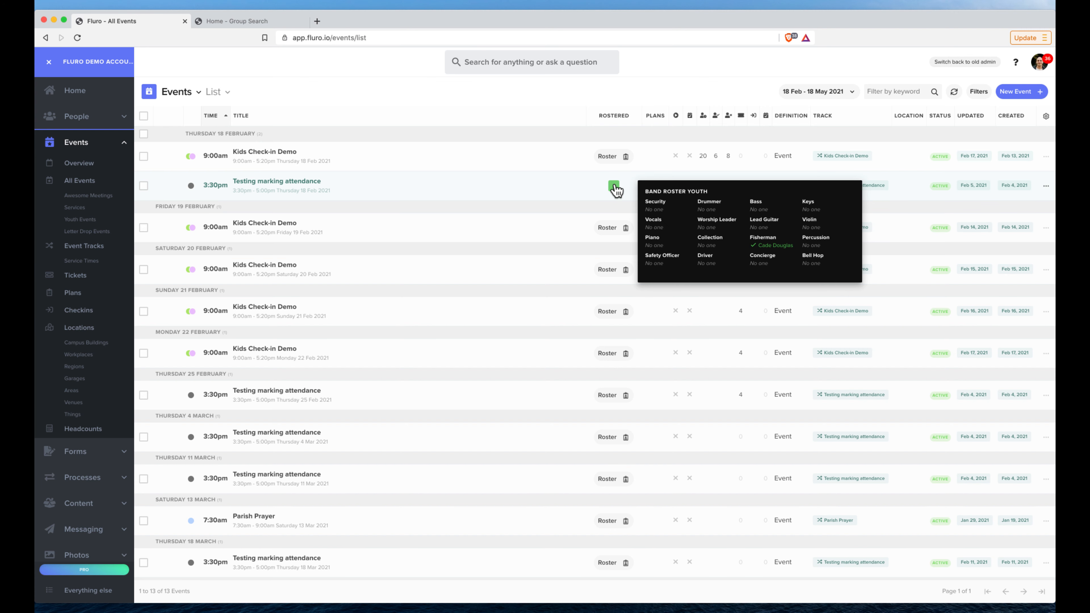
mouse_move(1022, 171)
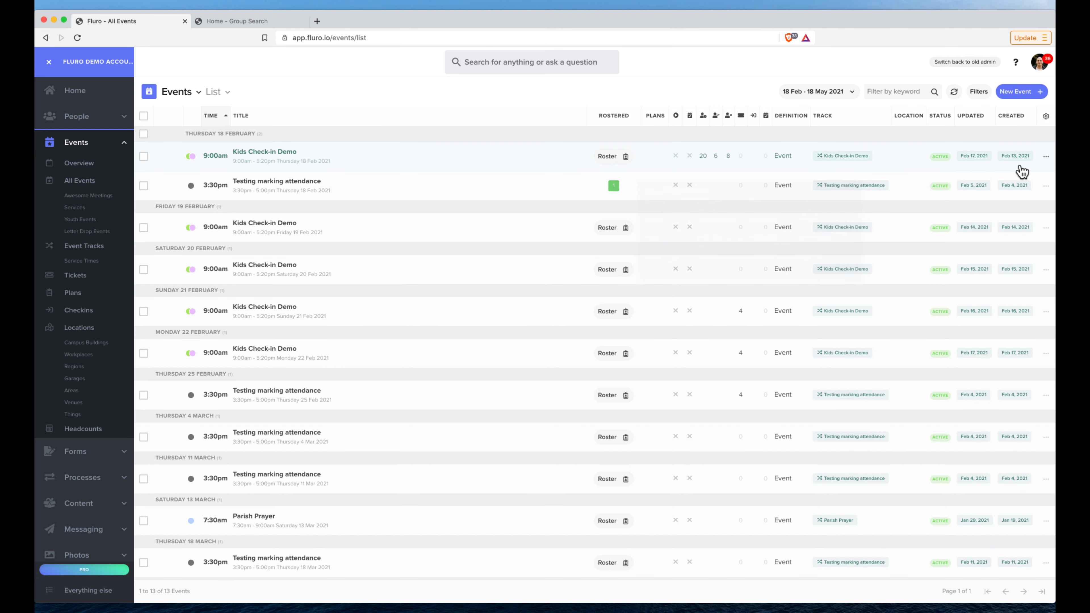
Step: Use 'Select rostered contacts' on the 18 Feb Testing marking attendance event to select Cade
left_click(1045, 186)
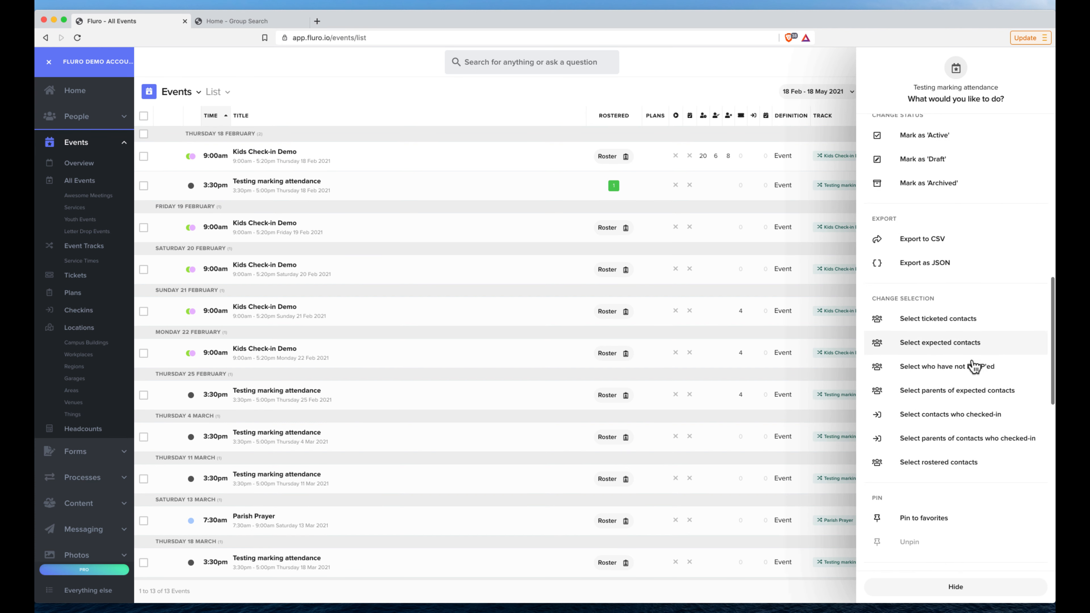
scroll("down", 3)
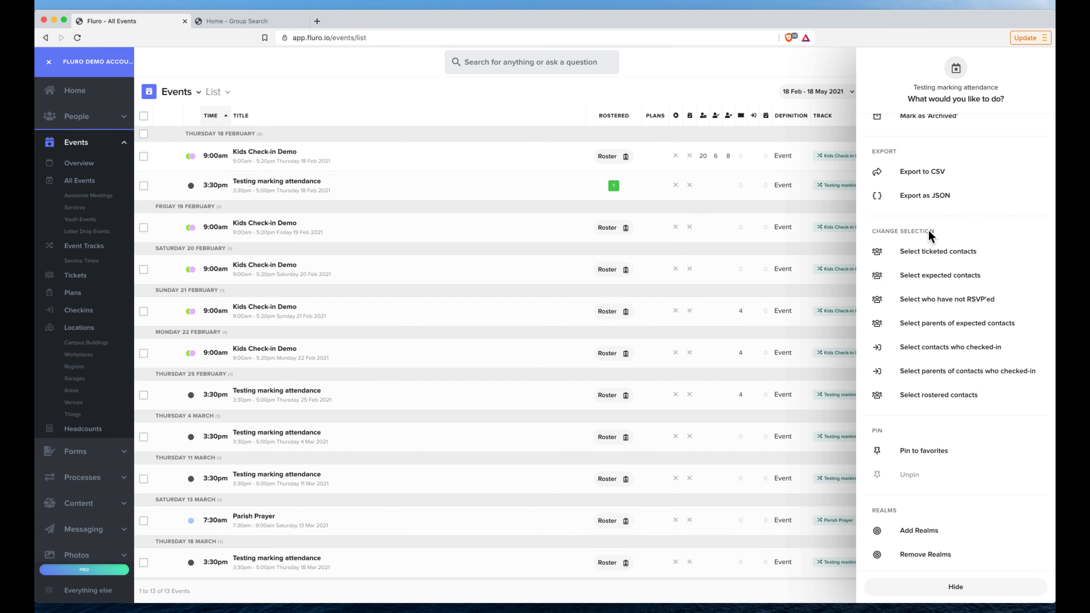
mouse_move(936, 236)
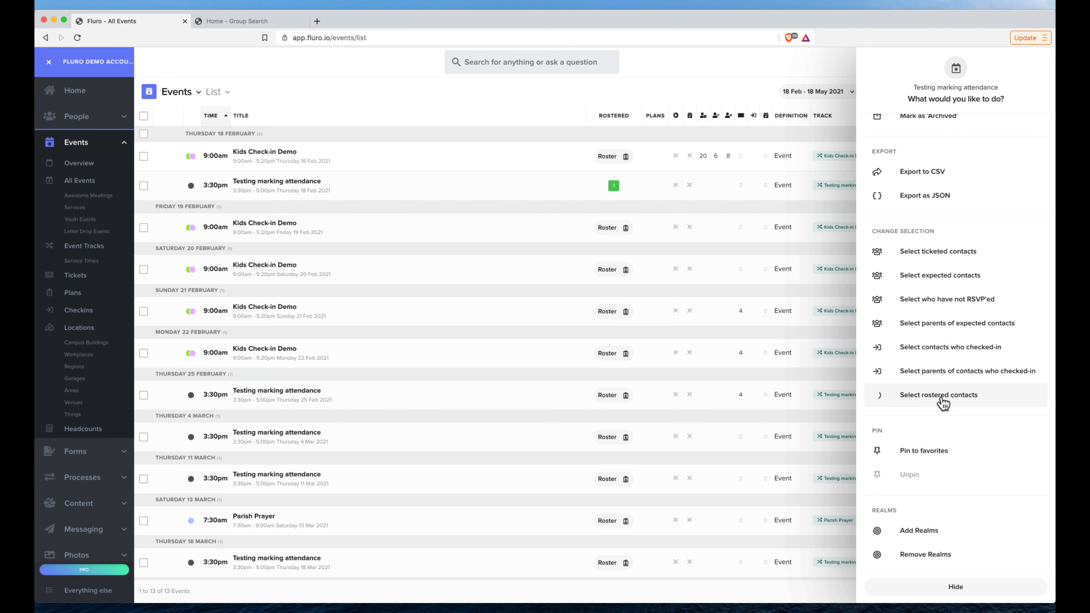
left_click(938, 395)
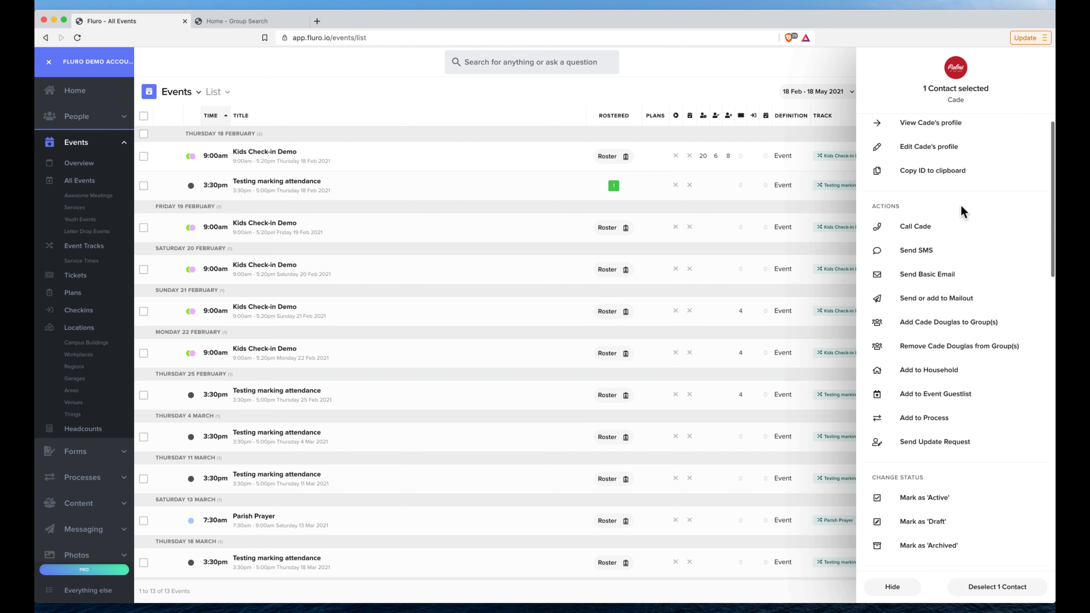
Step: Pick Kids Check-in Demo 19, 20 and 21 Feb for Cade's guest list, then cancel without adding
left_click(935, 394)
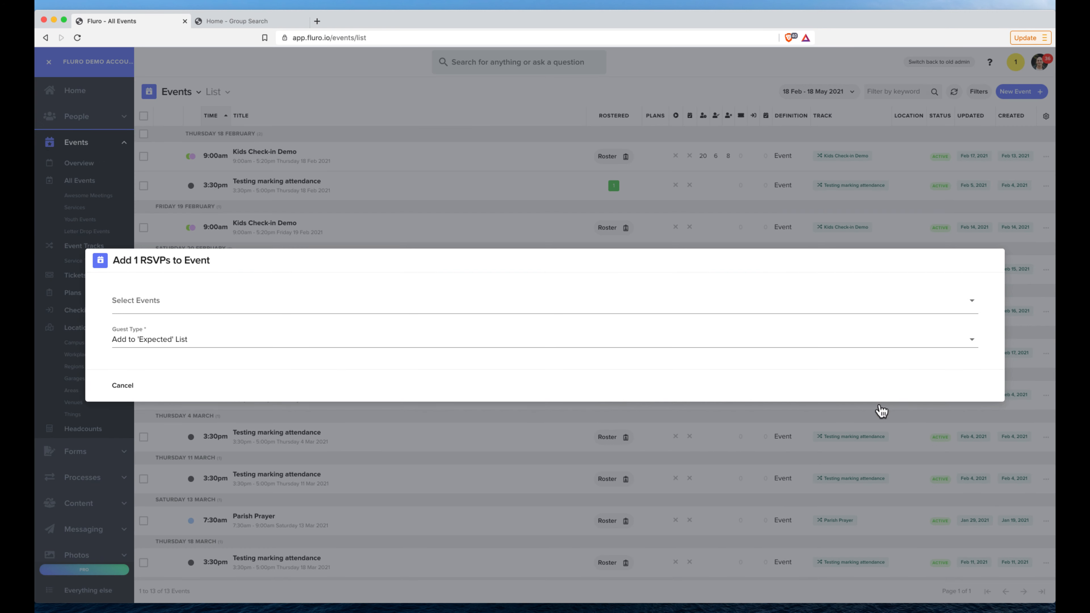
left_click(542, 300)
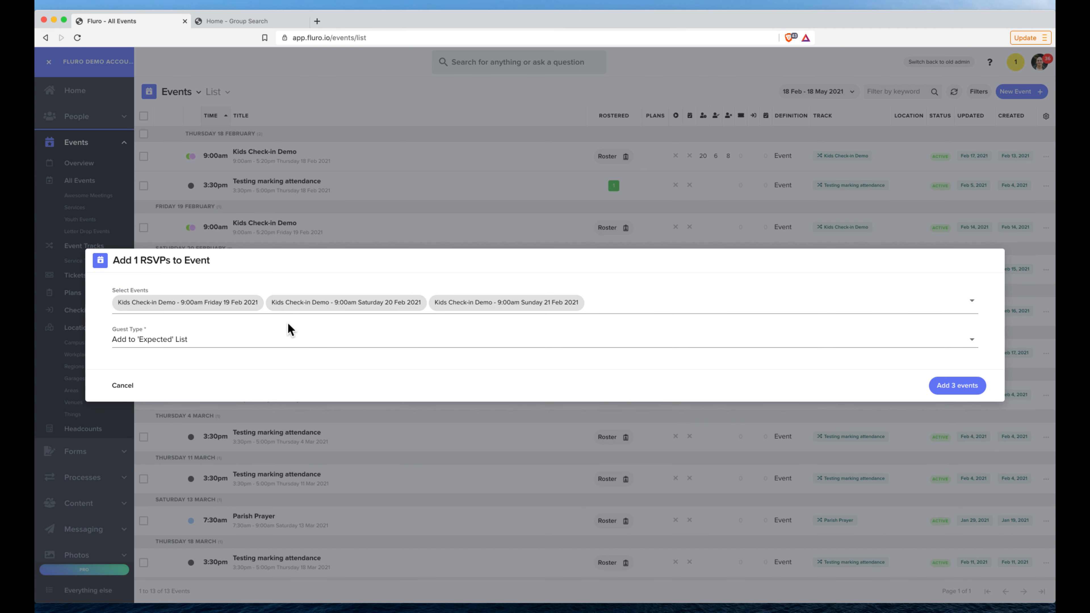
mouse_move(511, 297)
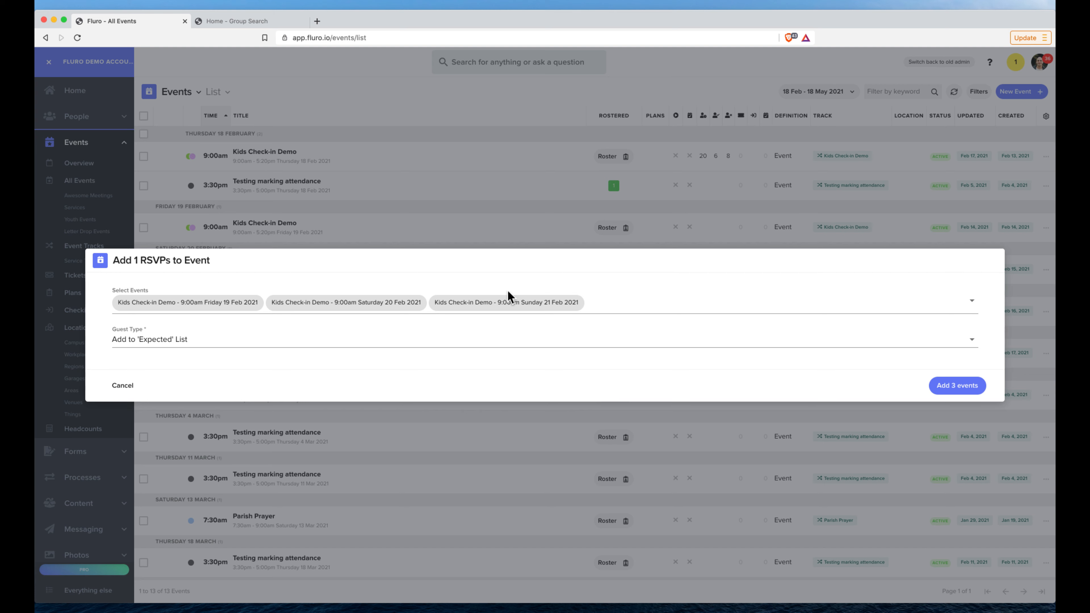
left_click(542, 339)
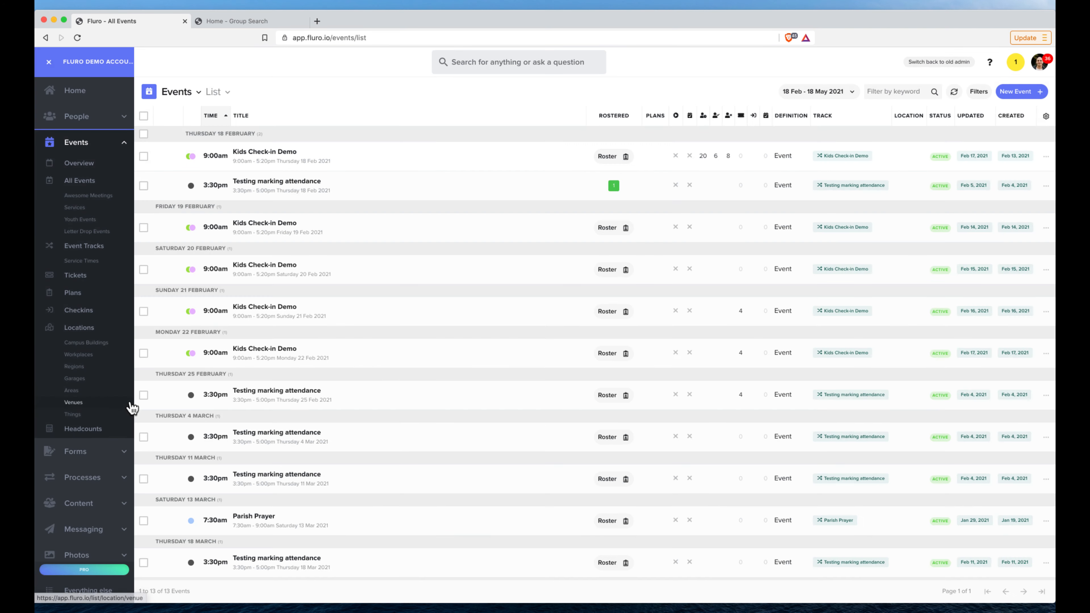
mouse_move(544, 98)
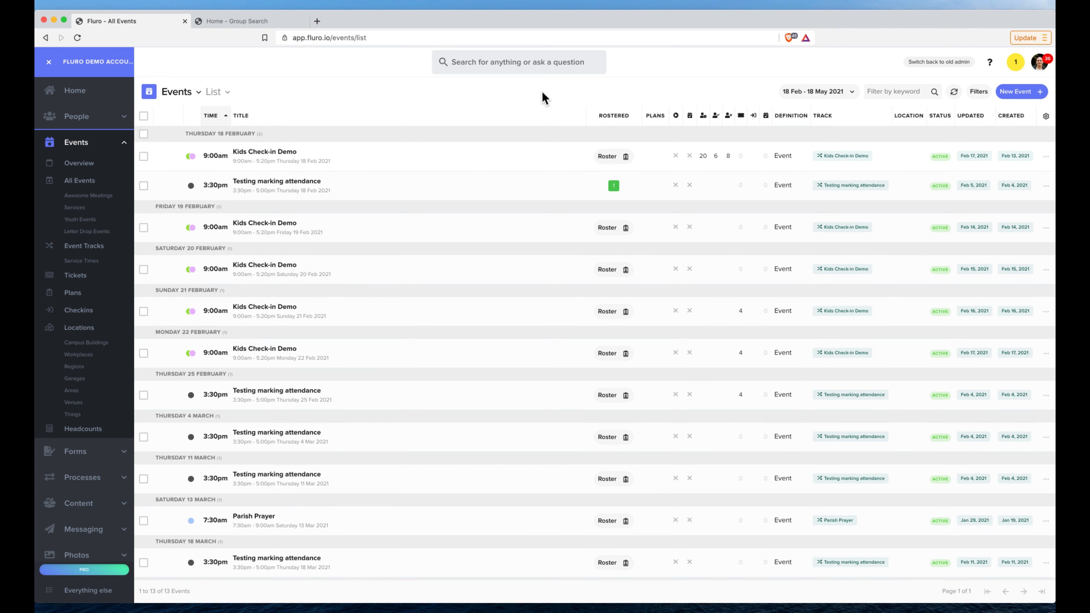